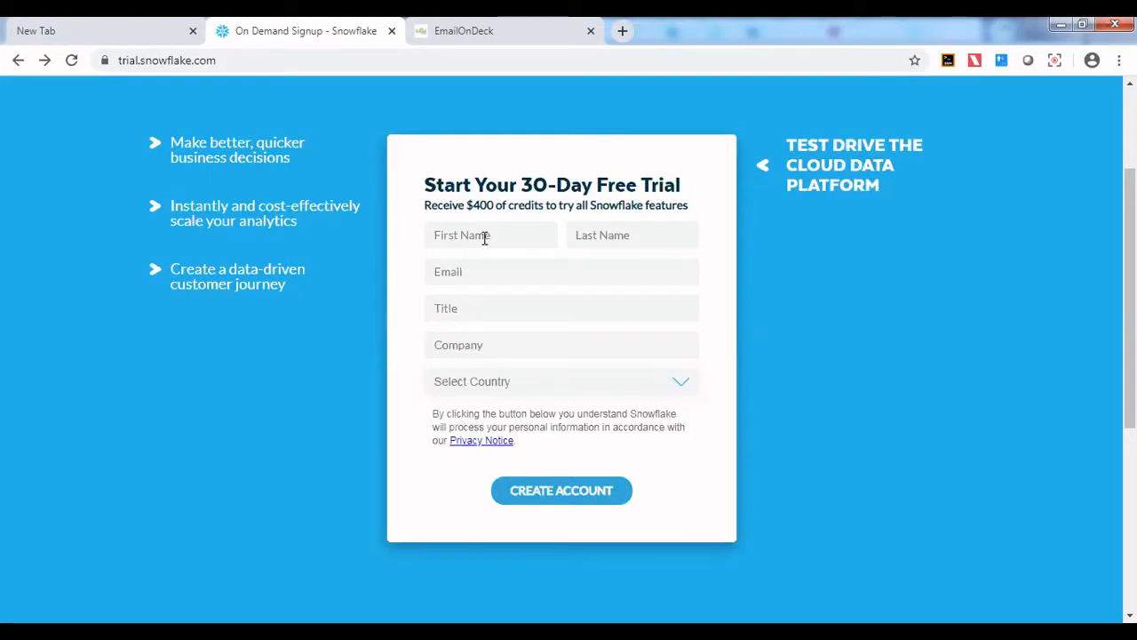
text(Deep)
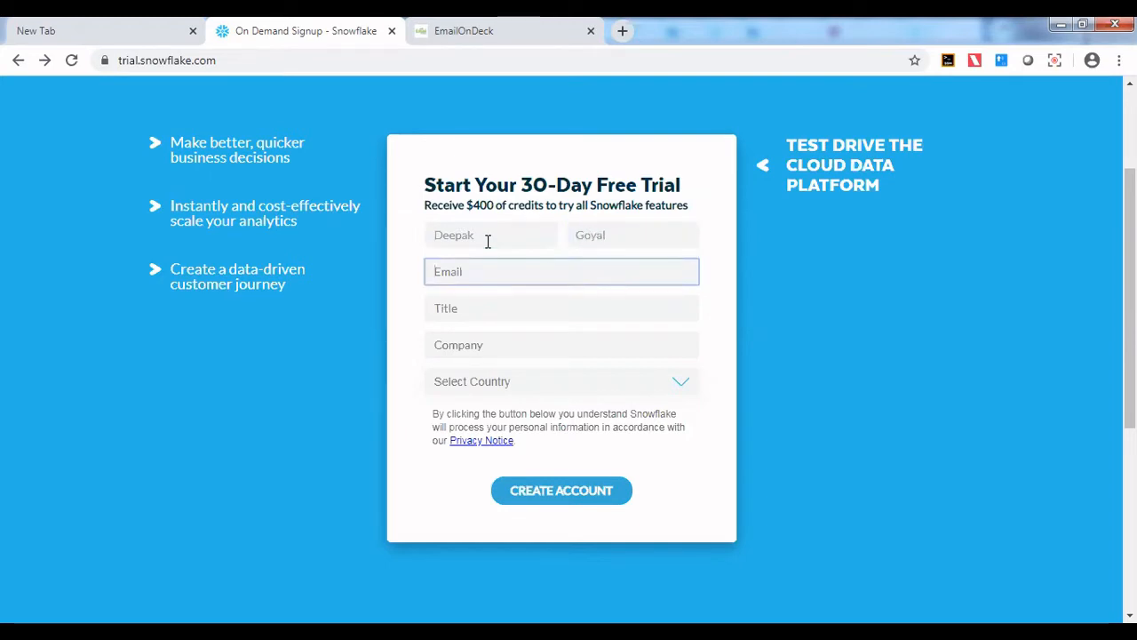
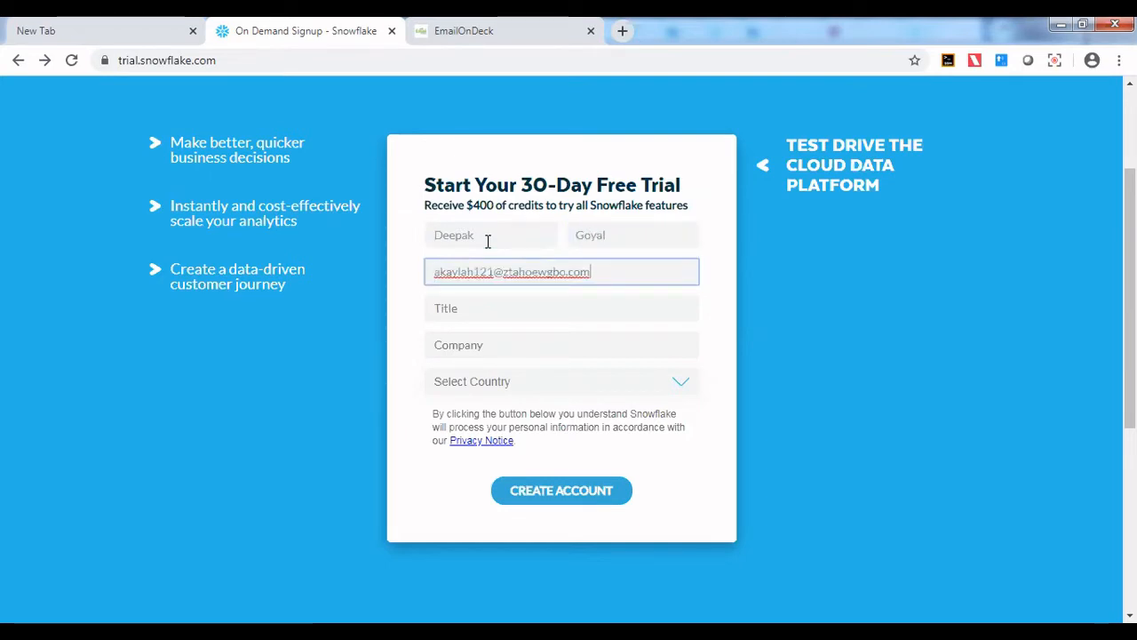
click(560, 308)
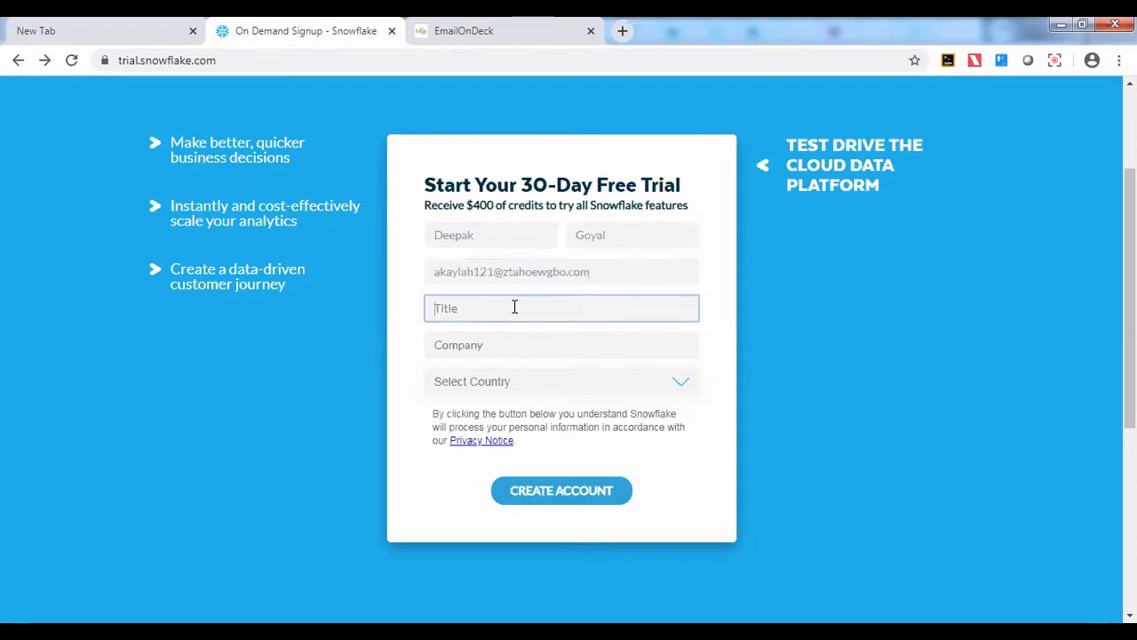
text(Trainee)
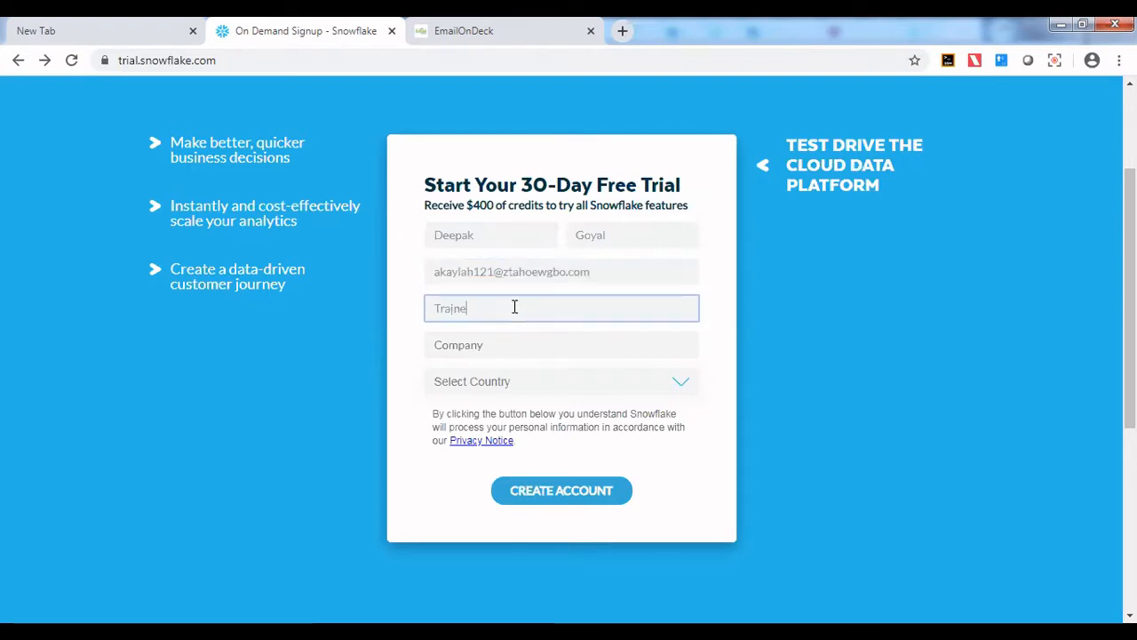
click(562, 345)
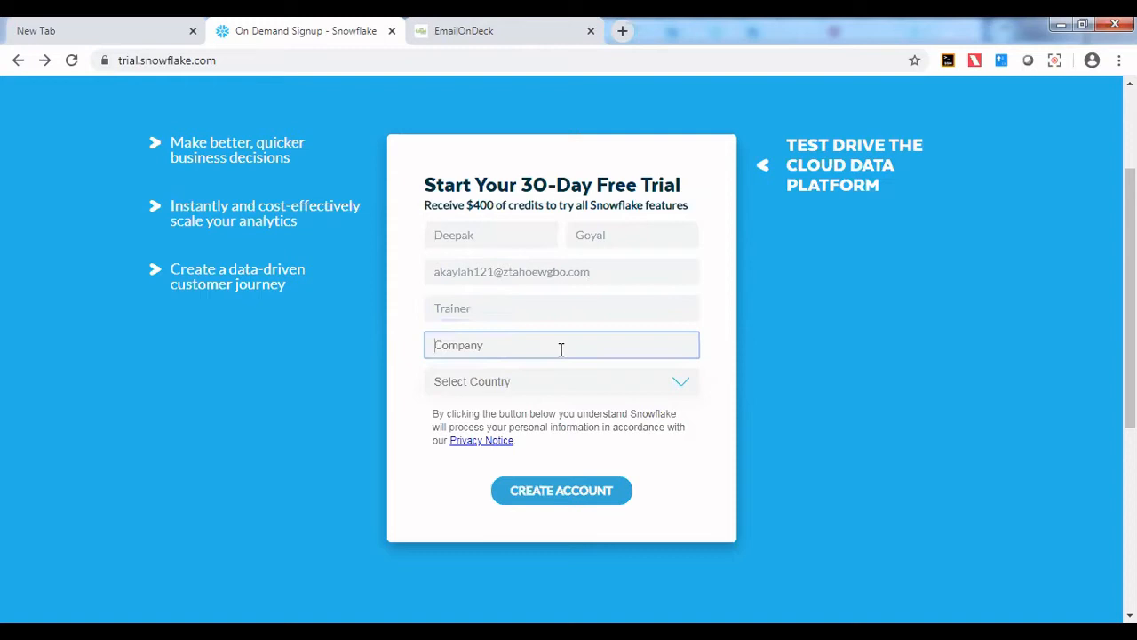
text(ABC)
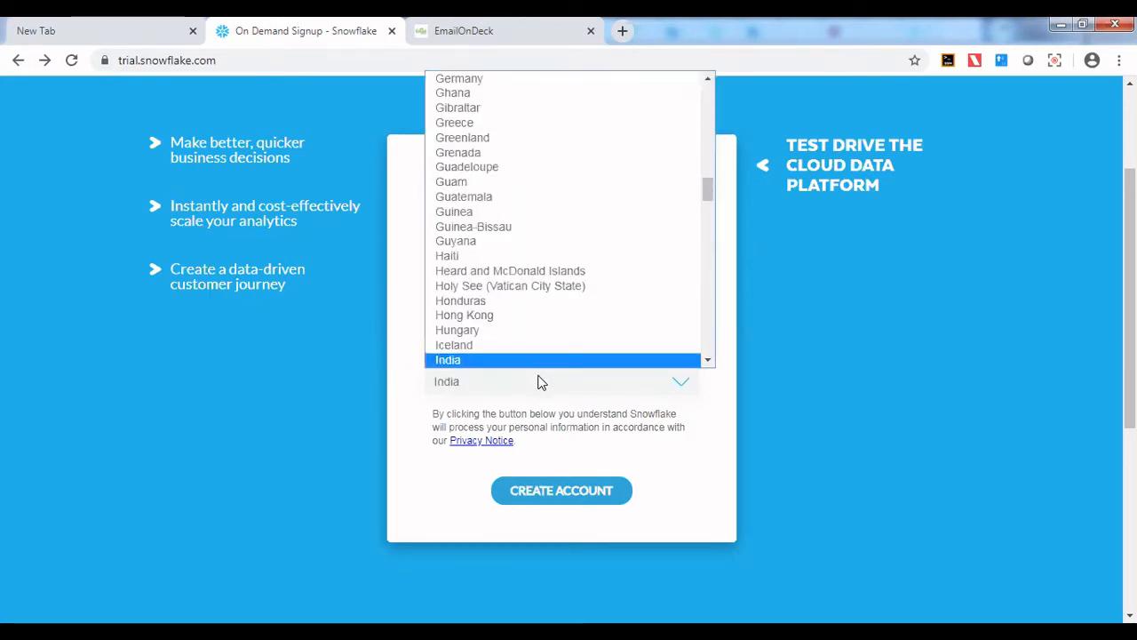
click(448, 360)
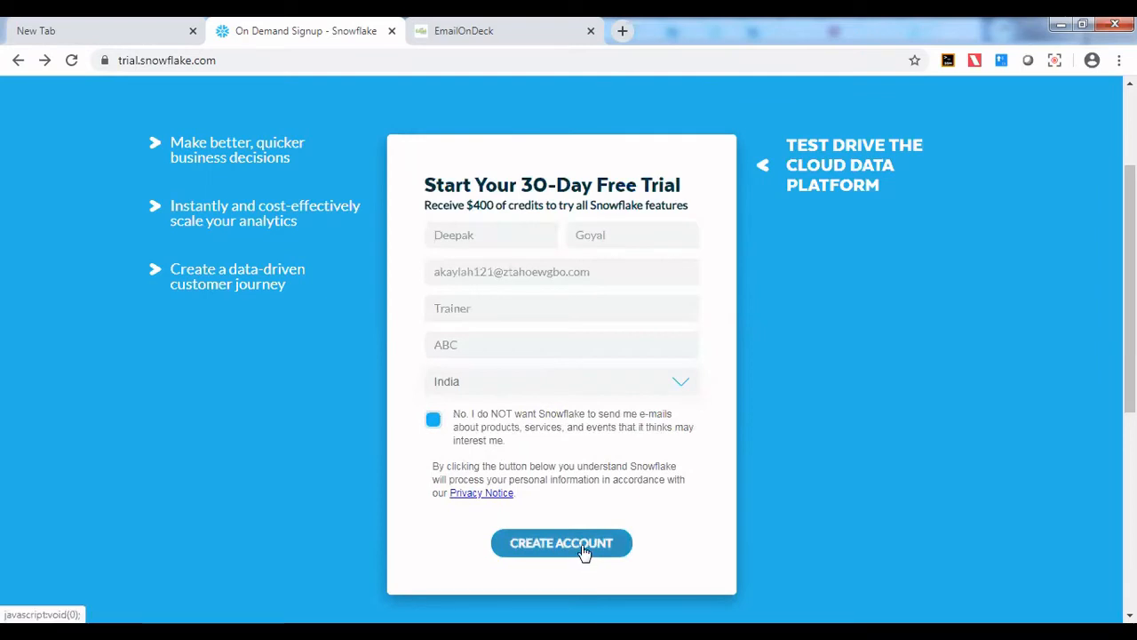
click(561, 542)
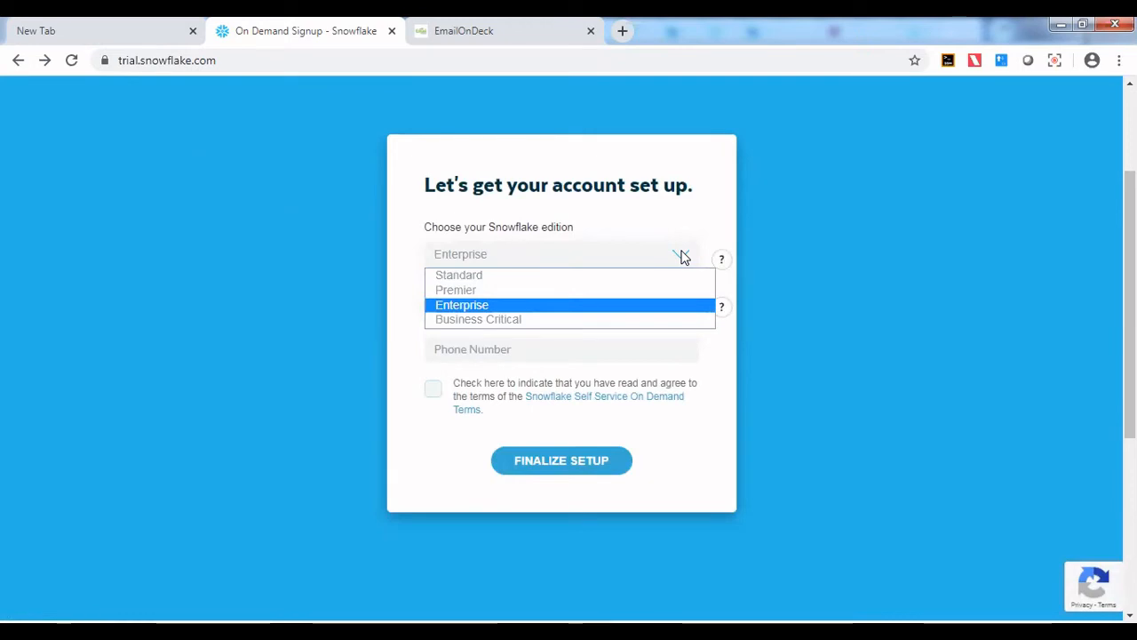
mouse_move(567, 276)
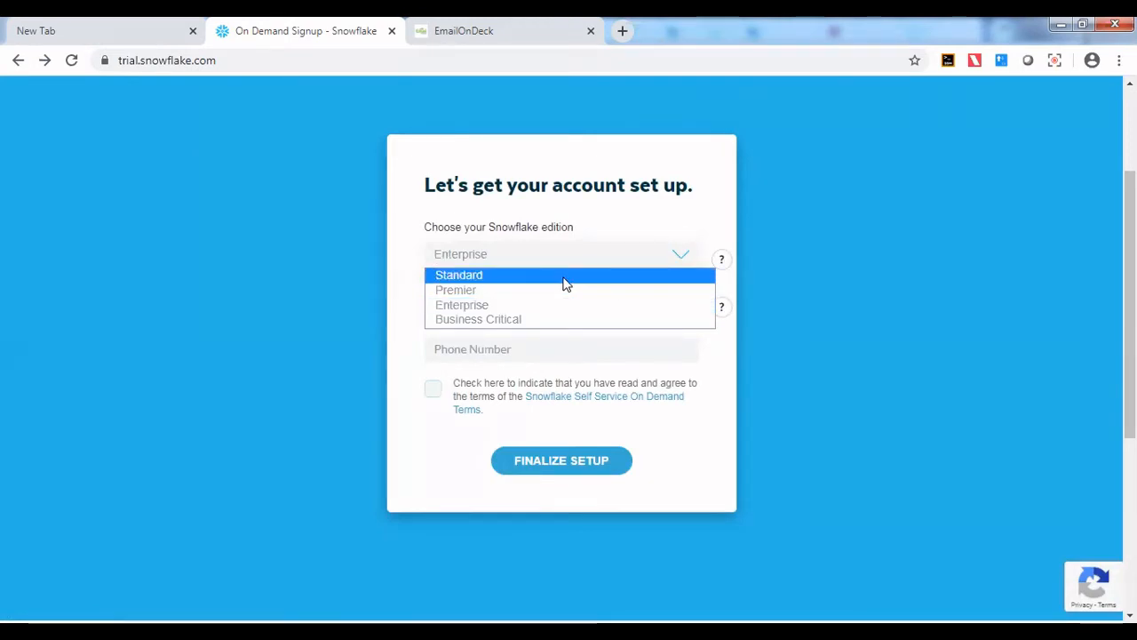
mouse_move(568, 304)
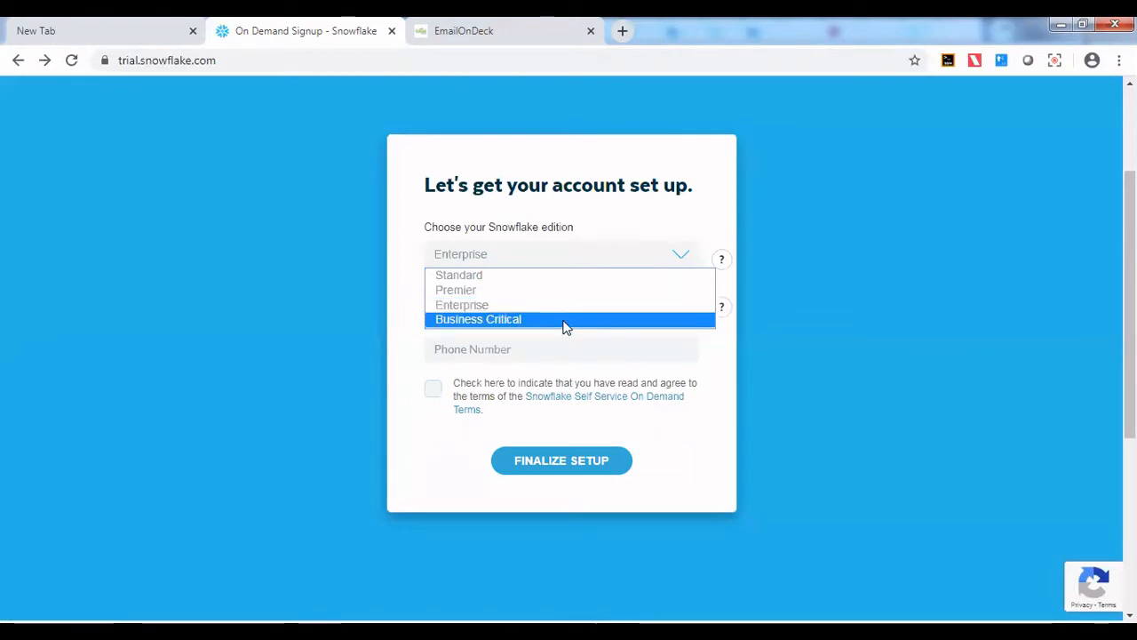
mouse_move(573, 289)
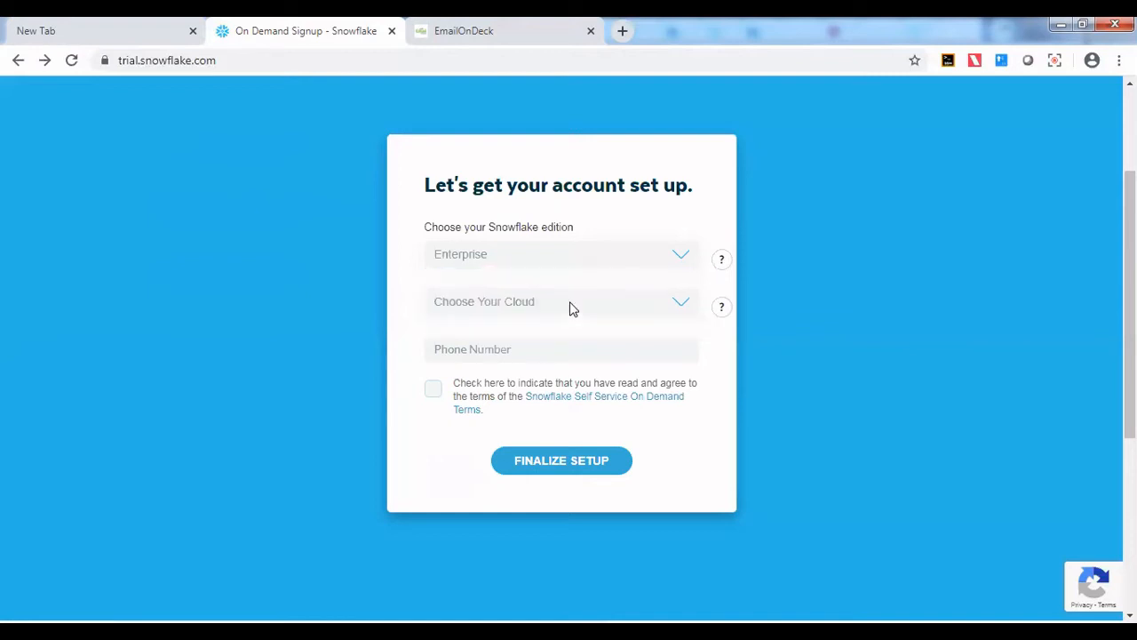
mouse_move(568, 302)
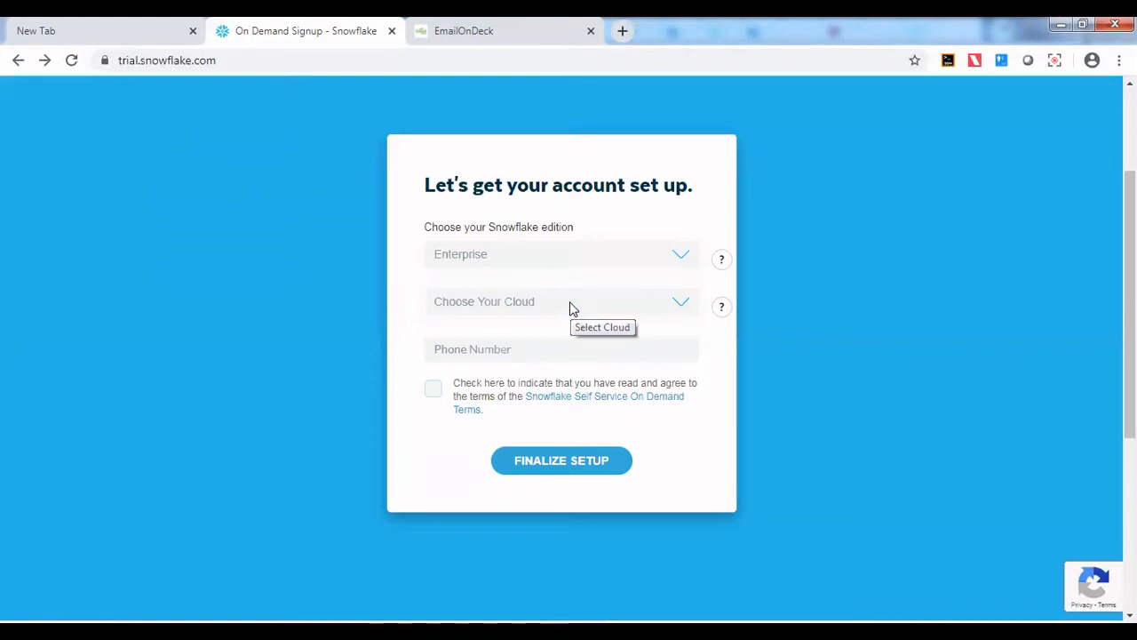
- Choose Microsoft Azure as the cloud provider and East US 2 as the region
click(561, 301)
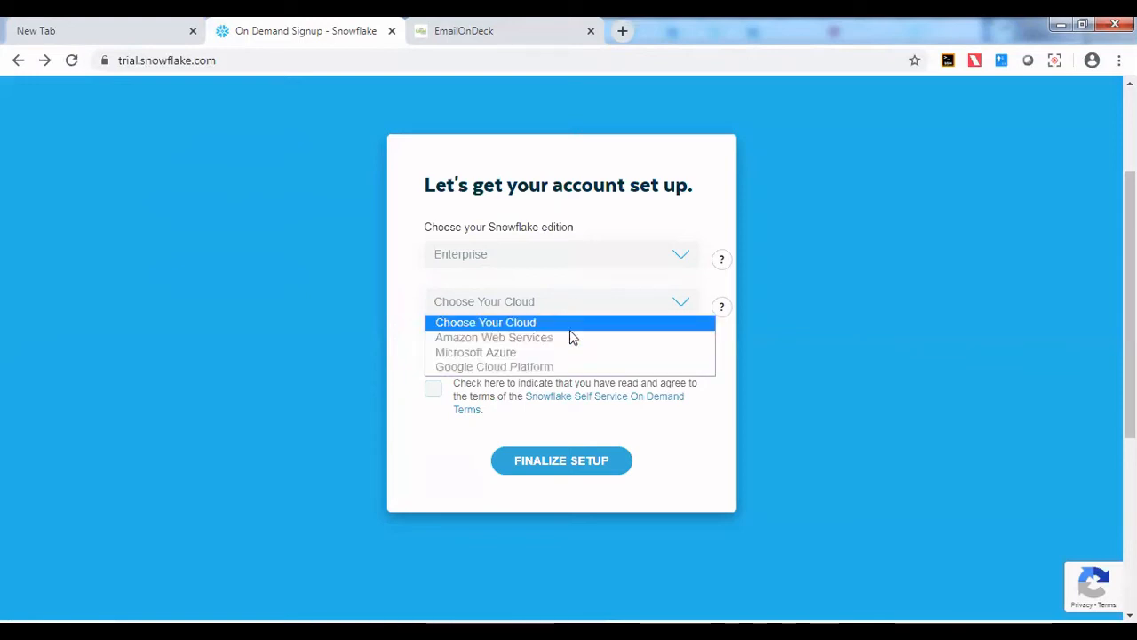
click(475, 352)
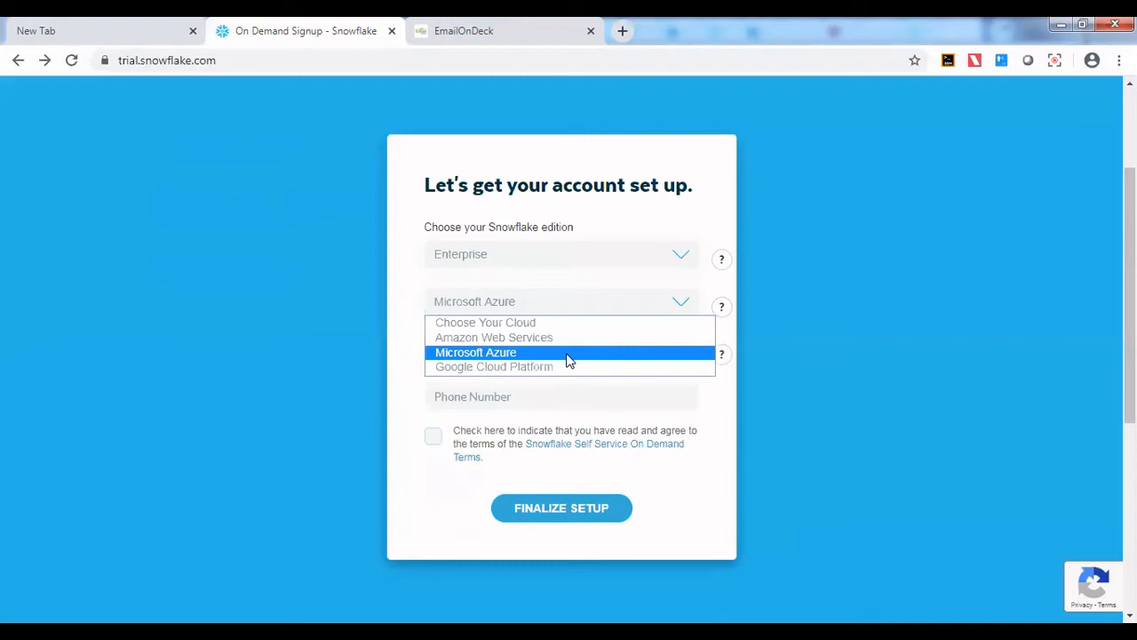
click(476, 351)
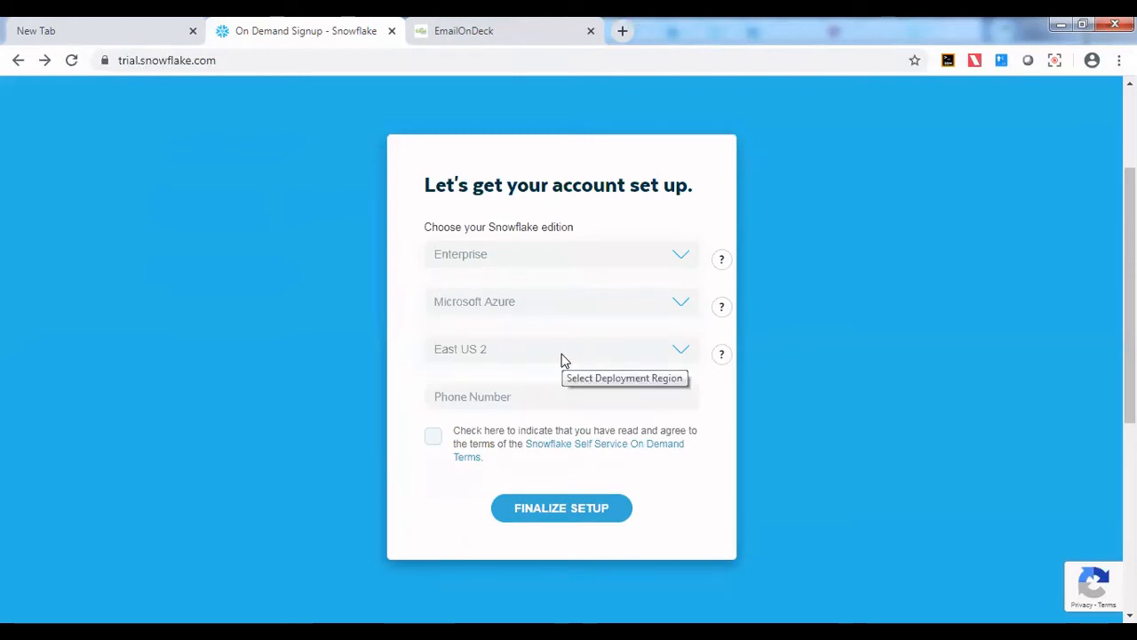
click(562, 348)
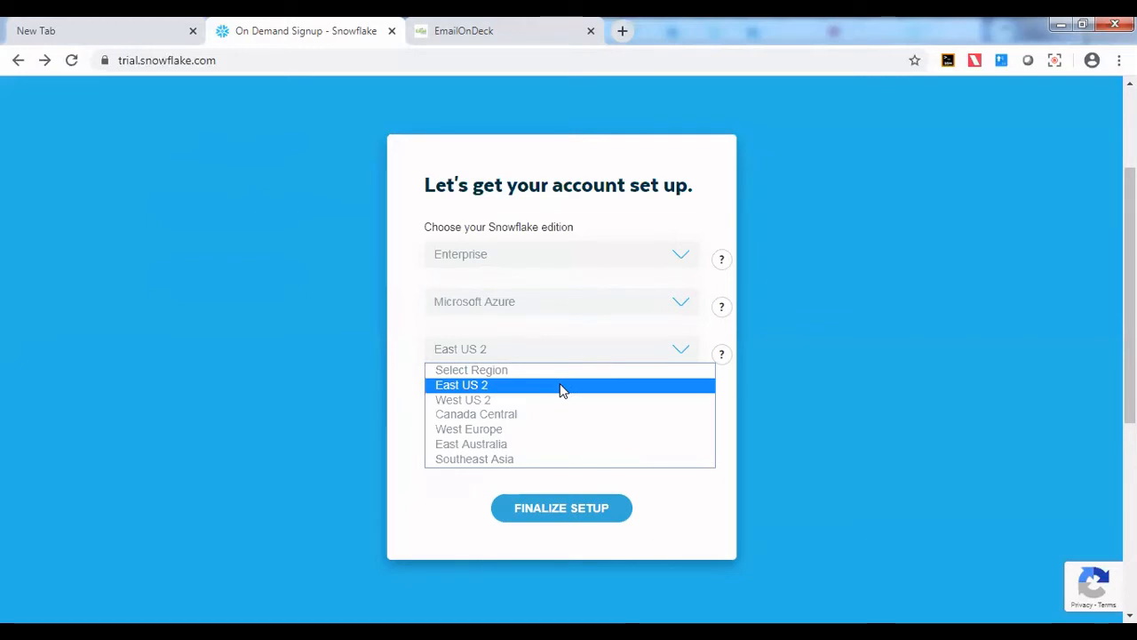
click(461, 383)
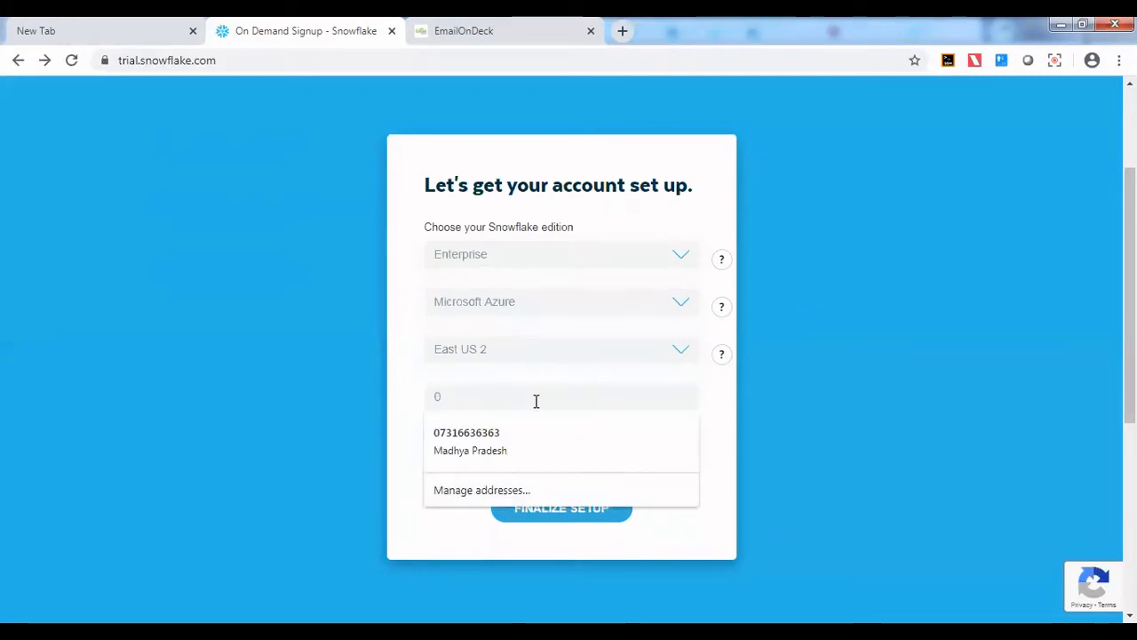
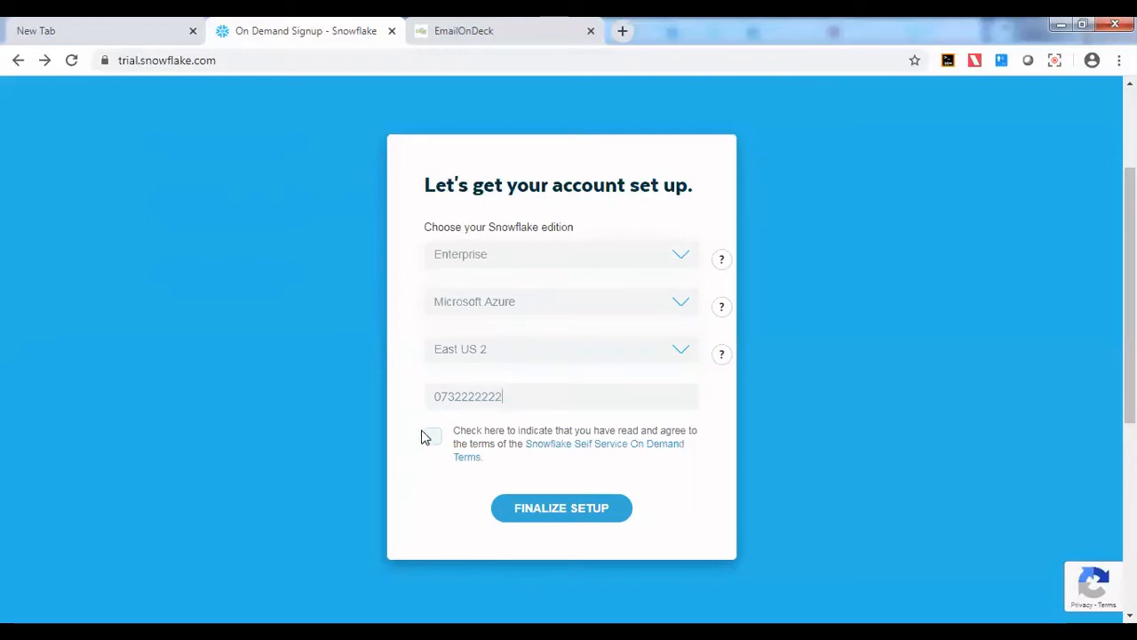
click(433, 435)
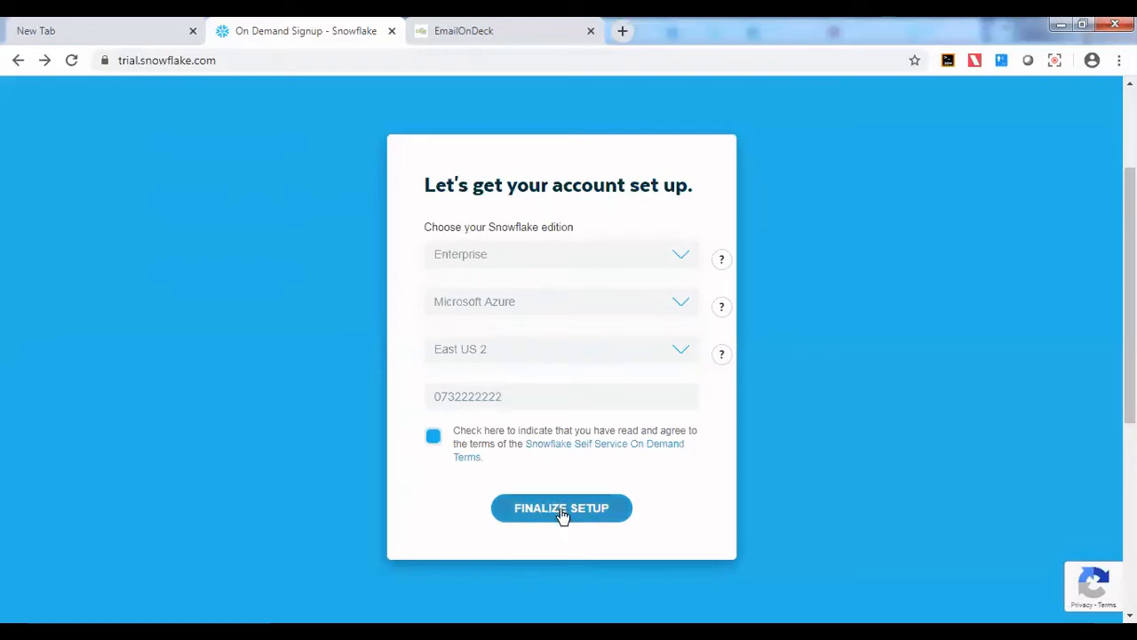
click(560, 507)
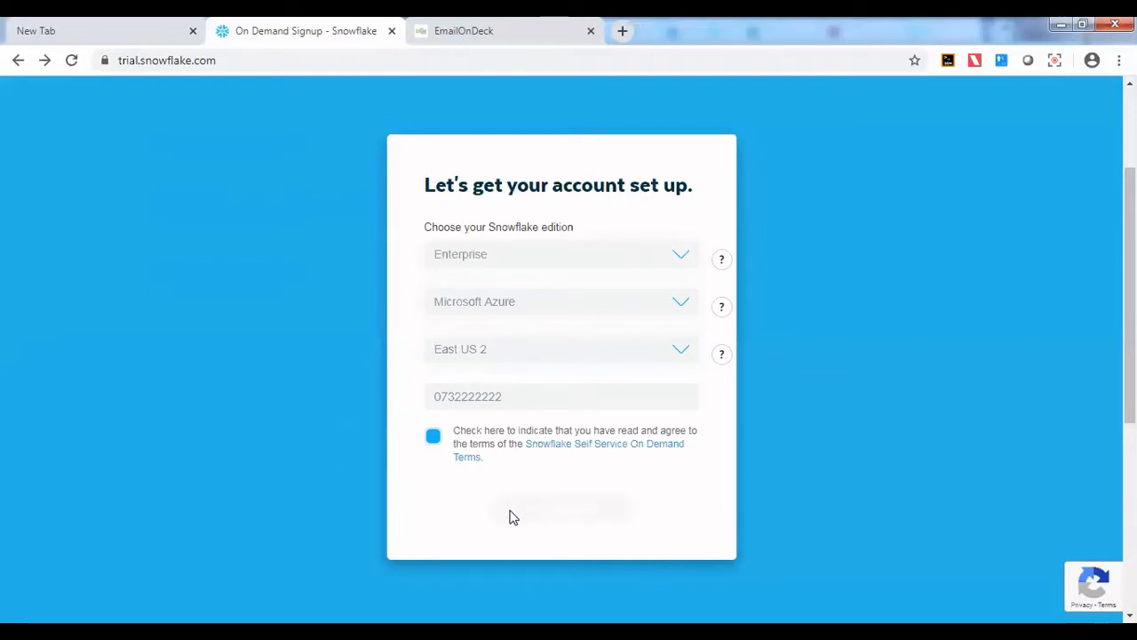
click(560, 507)
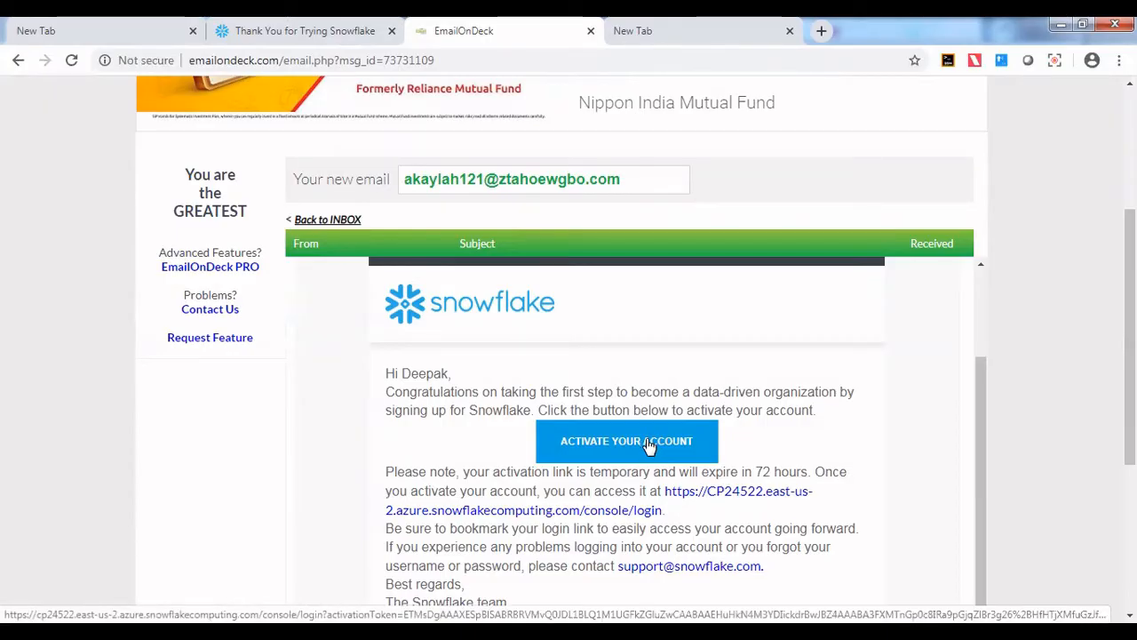
mouse_move(619, 447)
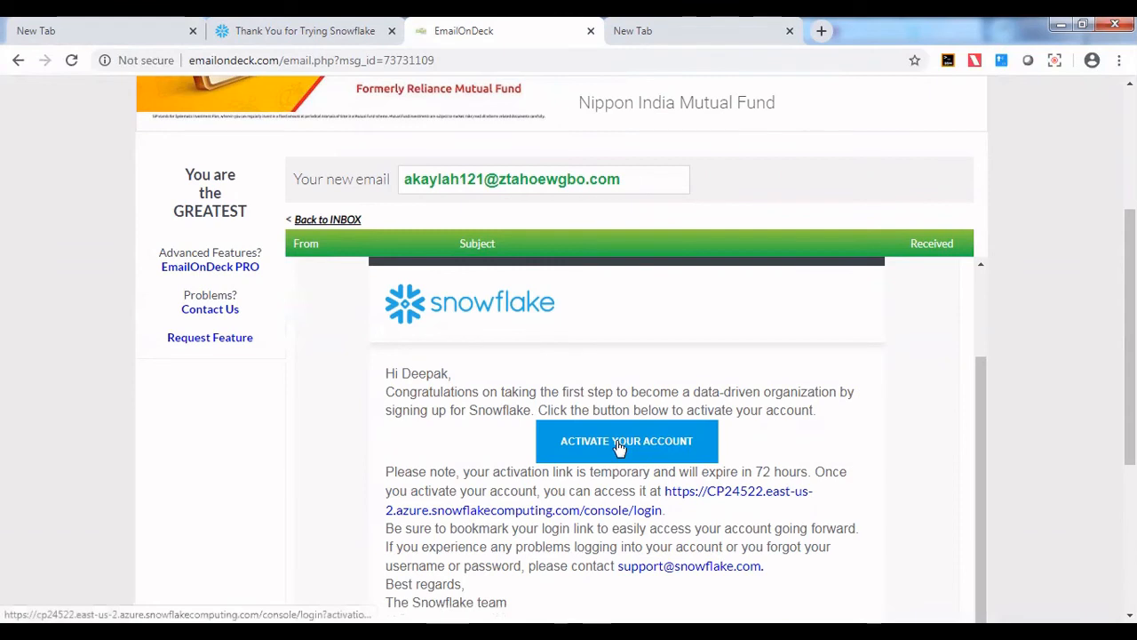
mouse_move(626, 441)
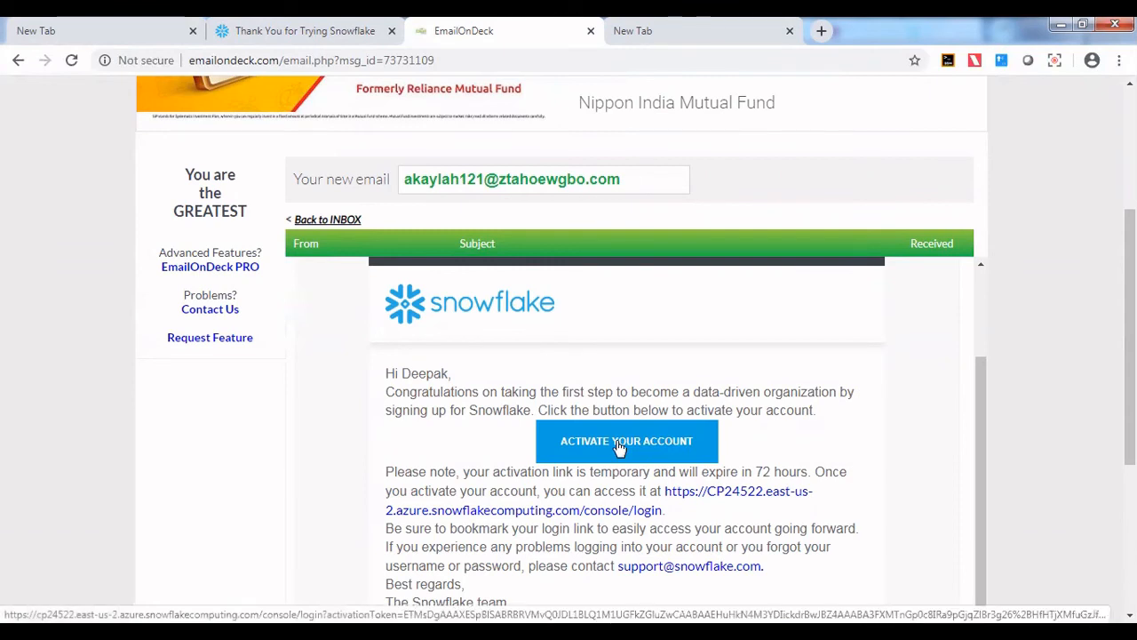
- Open the ACTIVATE YOUR ACCOUNT link in the Snowflake welcome email
click(626, 440)
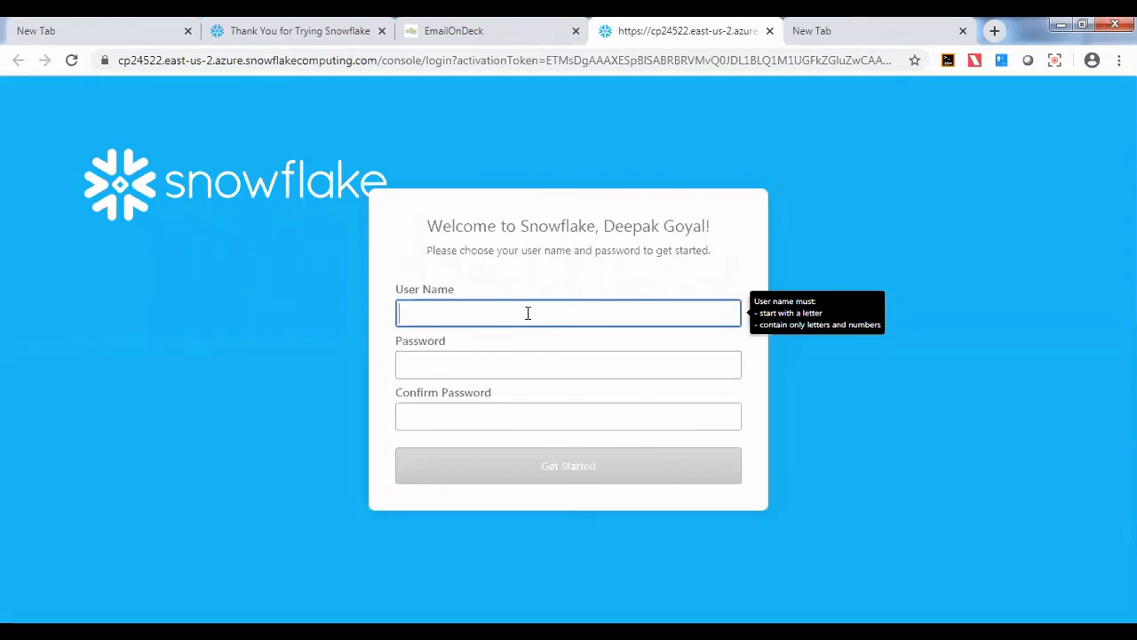
- Set username Deepakunique with a password and submit with Get Started
text(D)
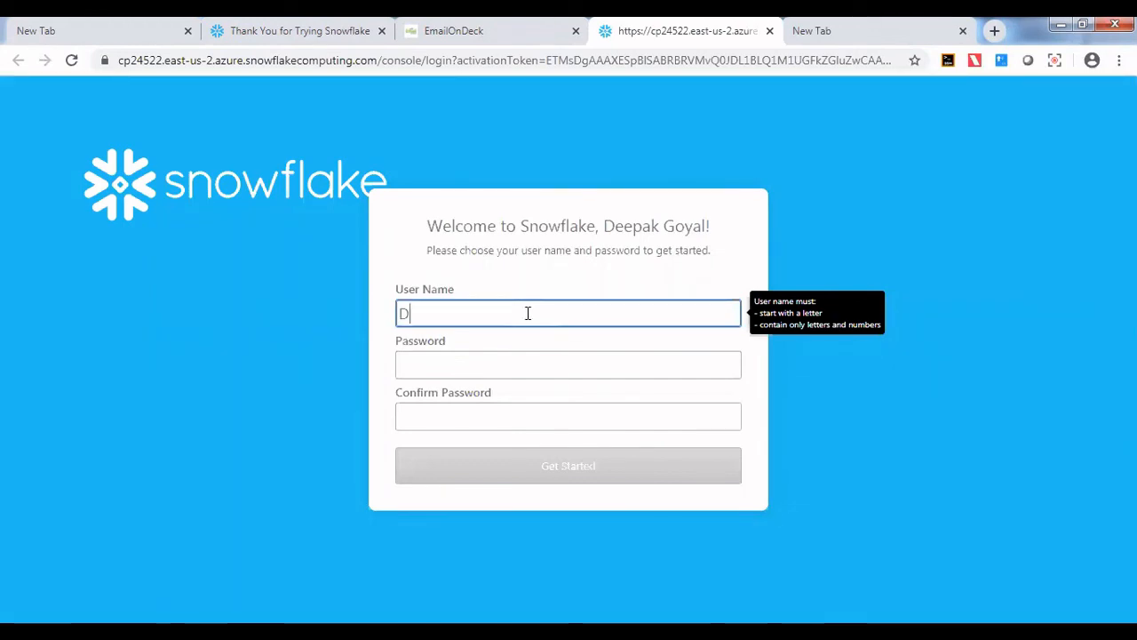
text(eepakunique)
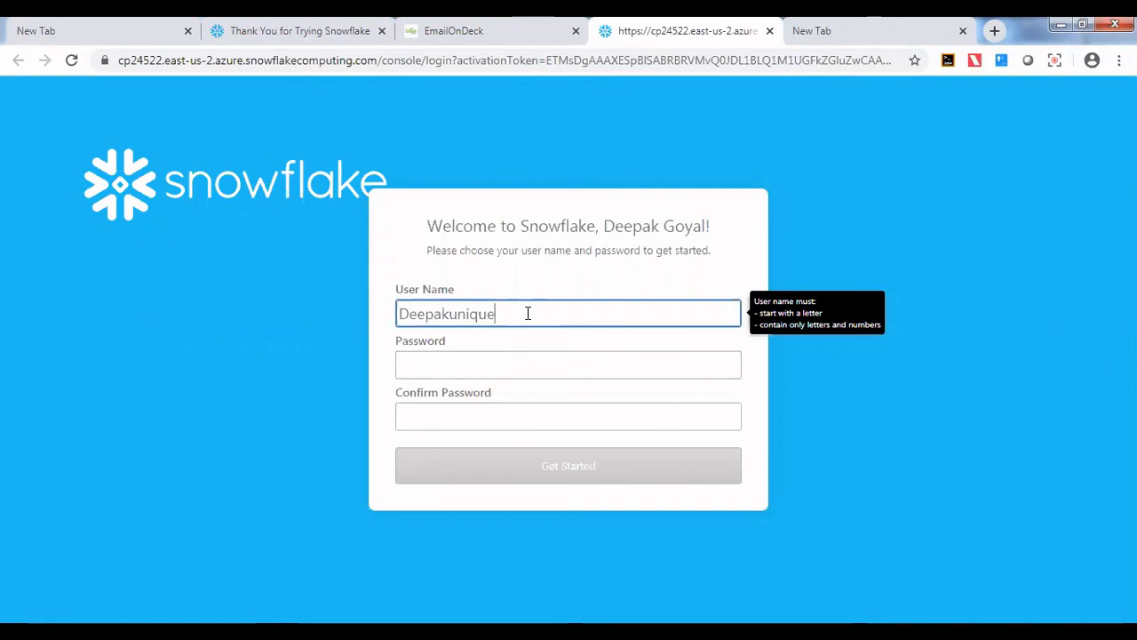
text(•••••)
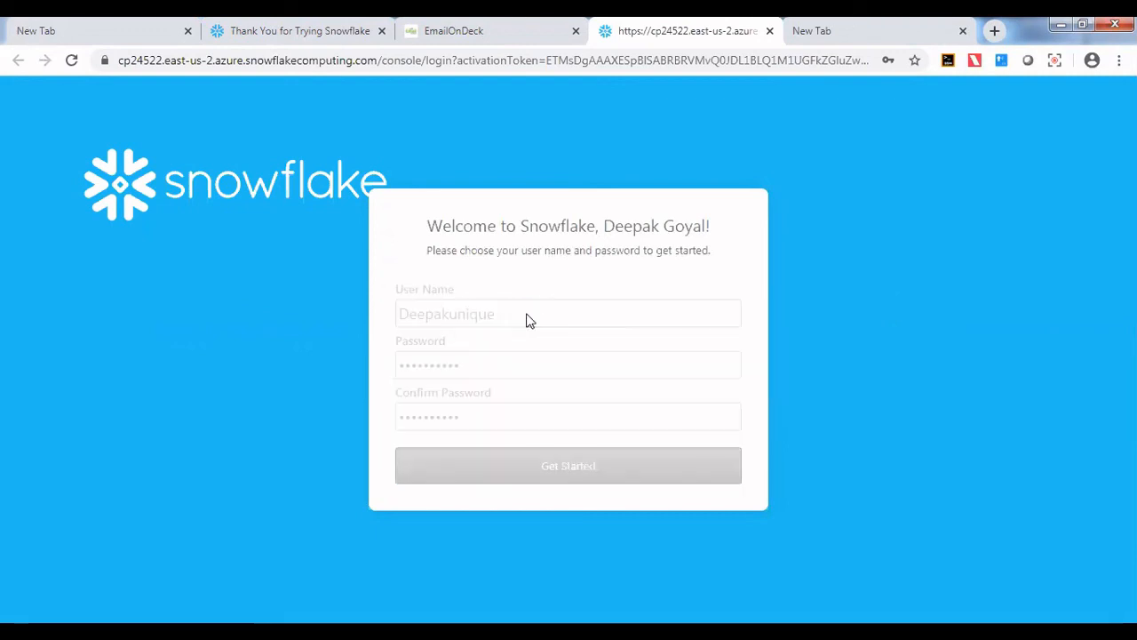
click(567, 465)
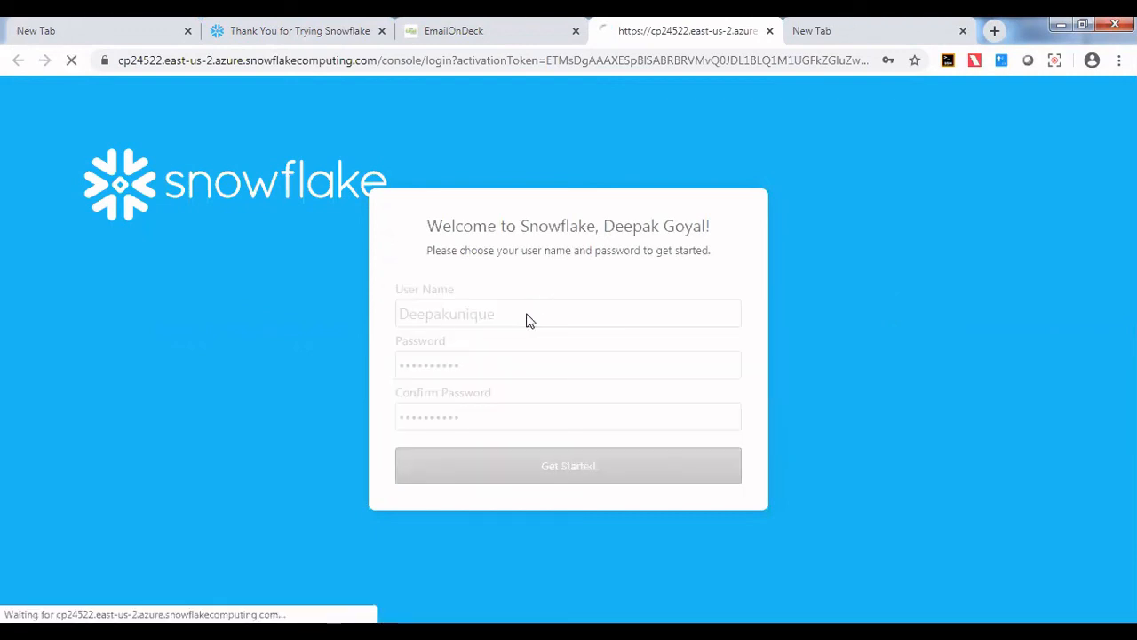
click(568, 466)
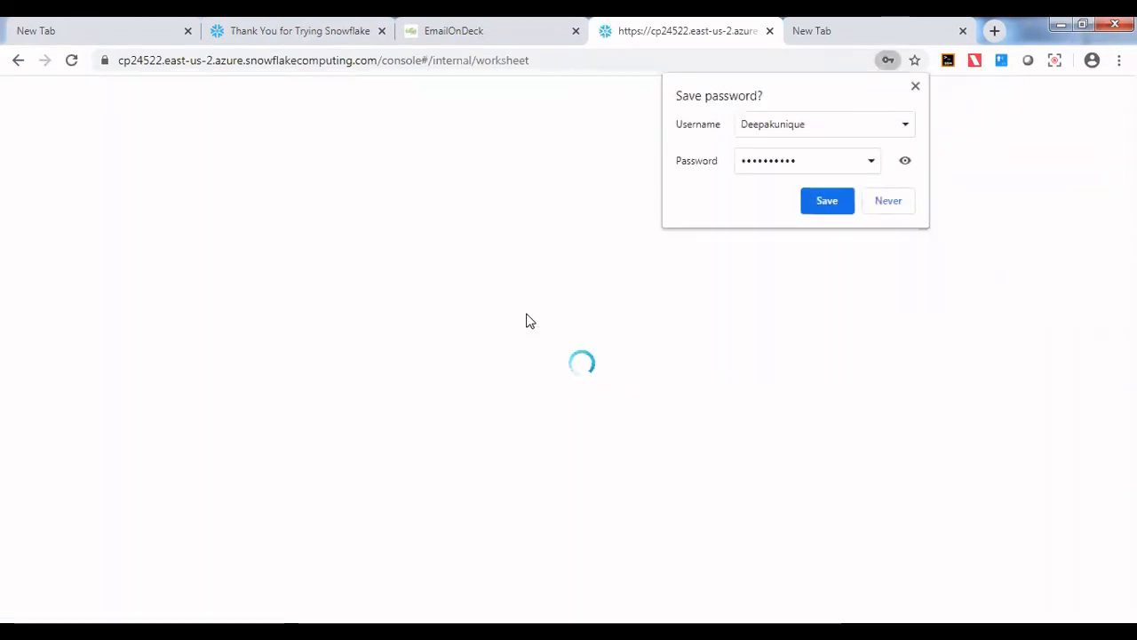
mouse_move(927, 100)
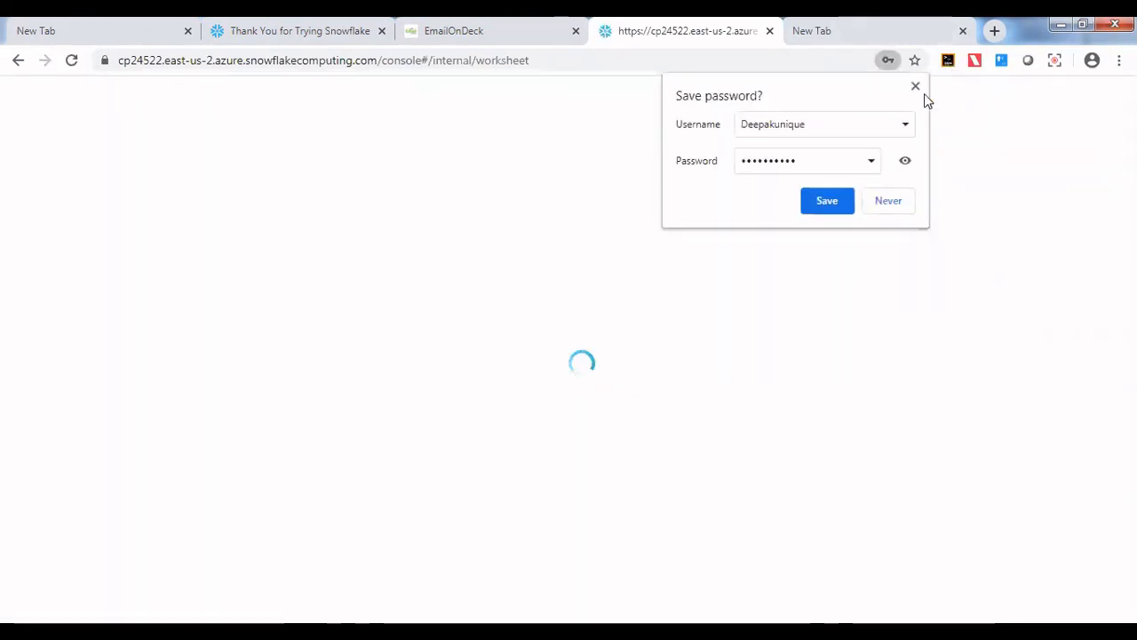
mouse_move(915, 87)
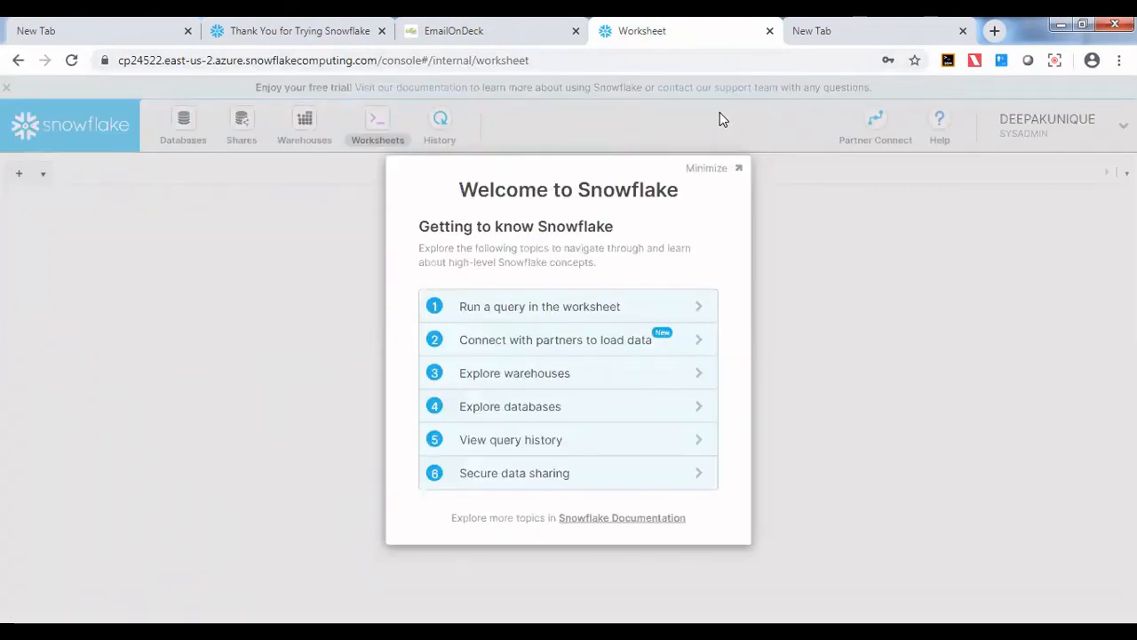
- Dismiss Chrome's Save password popup while the New Worksheet console loads
click(18, 173)
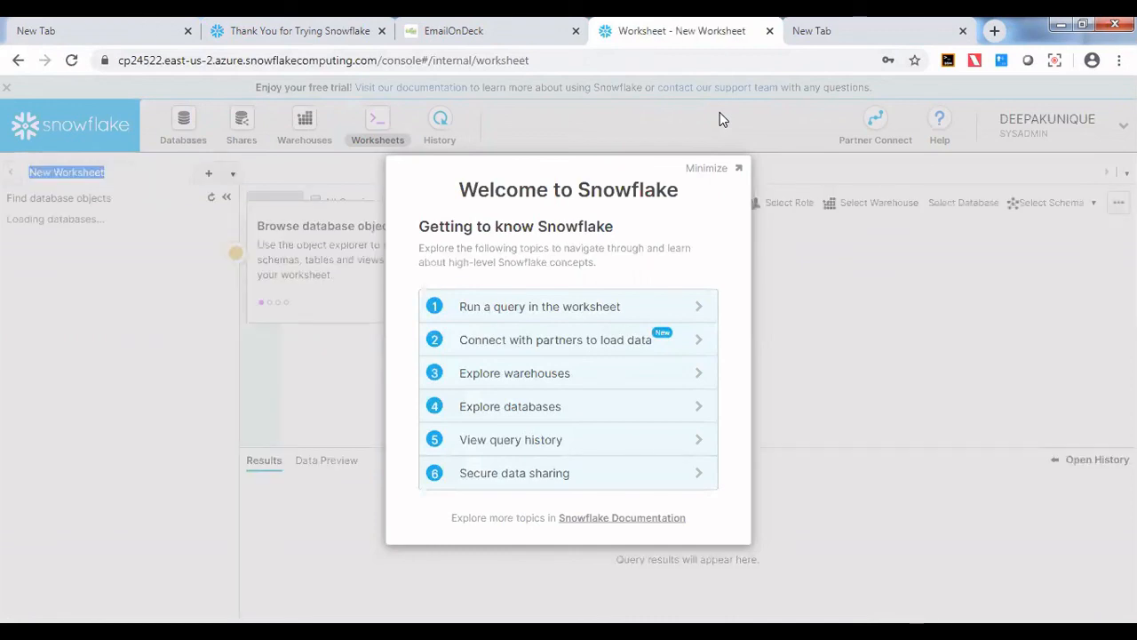